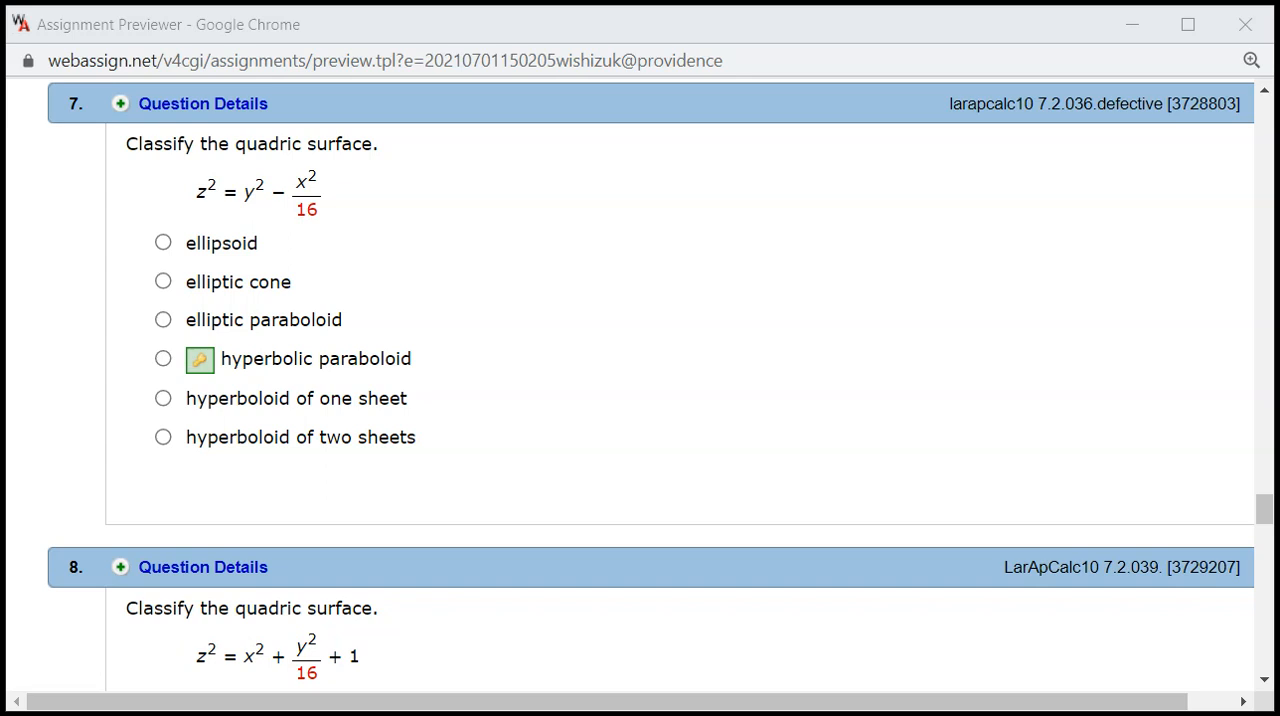
pyautogui.moveTo(284, 168)
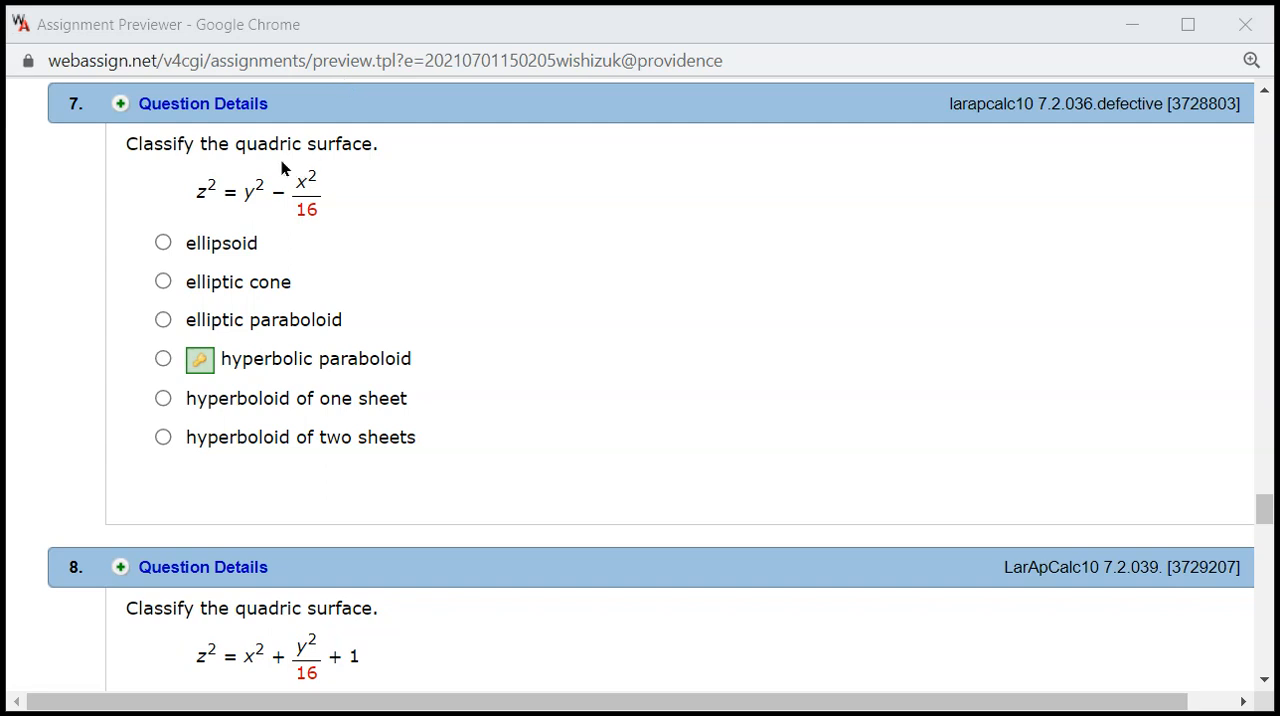
pyautogui.moveTo(280, 354)
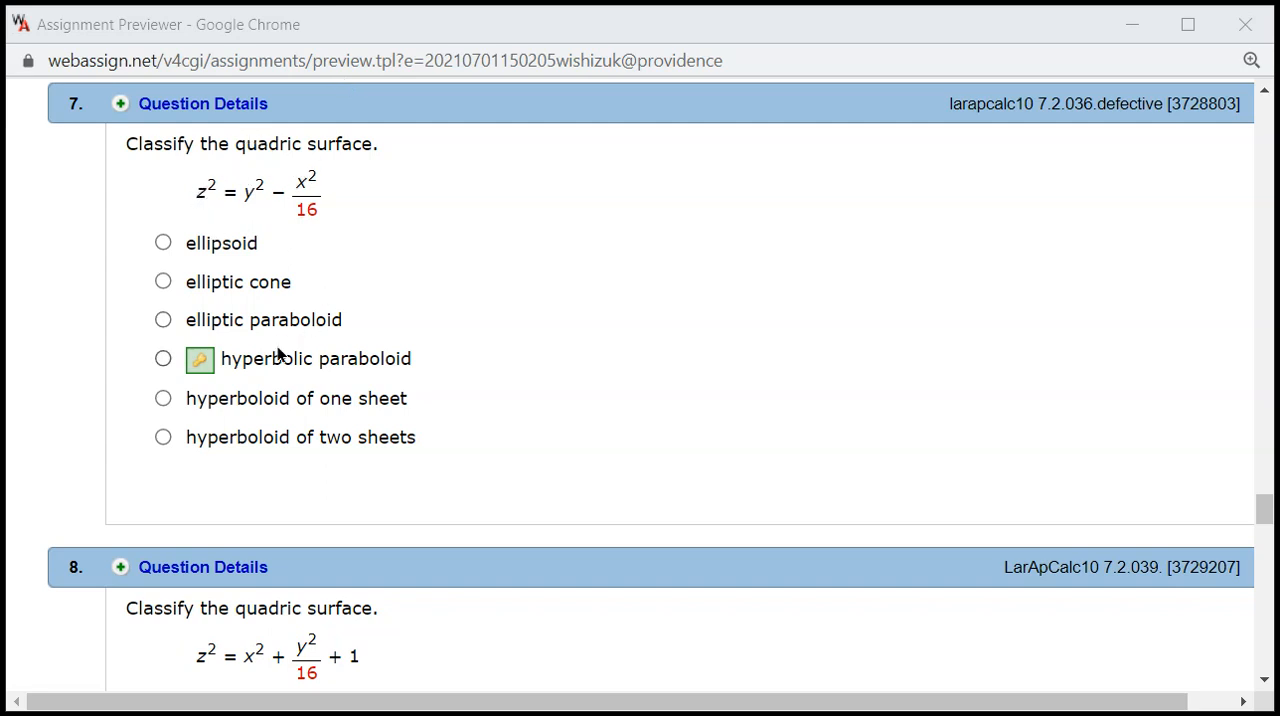
pyautogui.moveTo(260, 374)
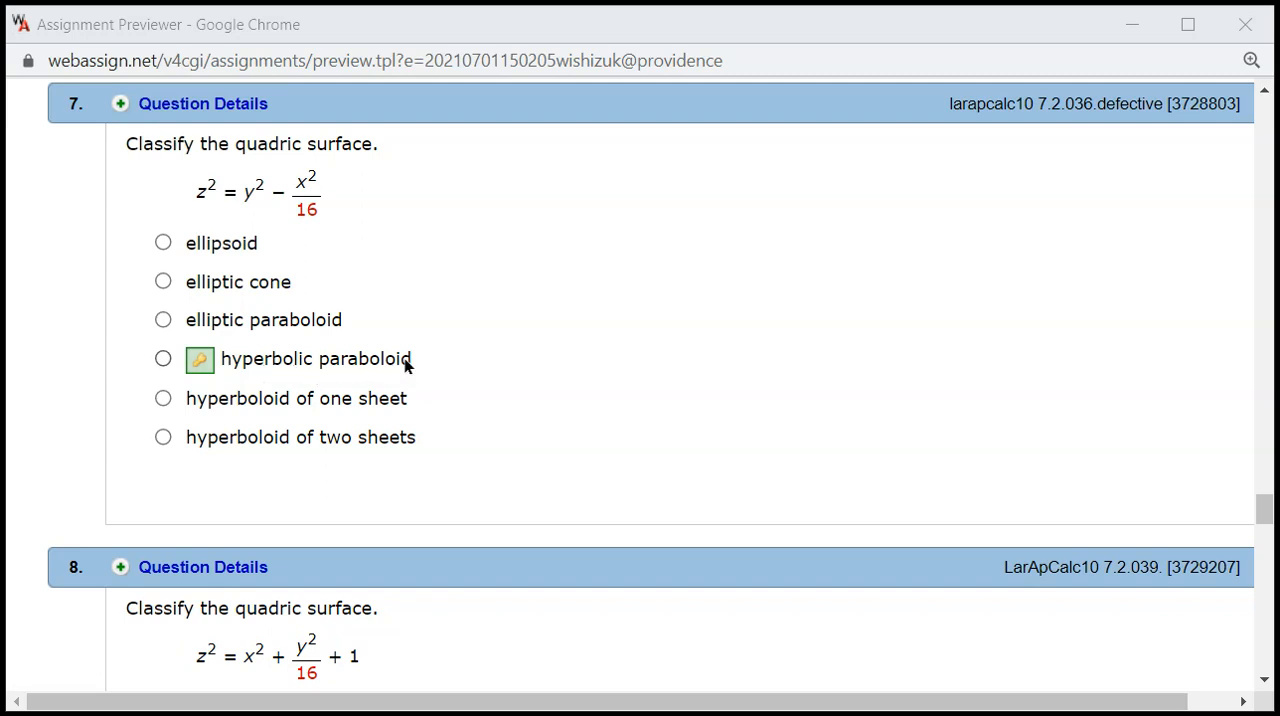
pyautogui.moveTo(308, 362)
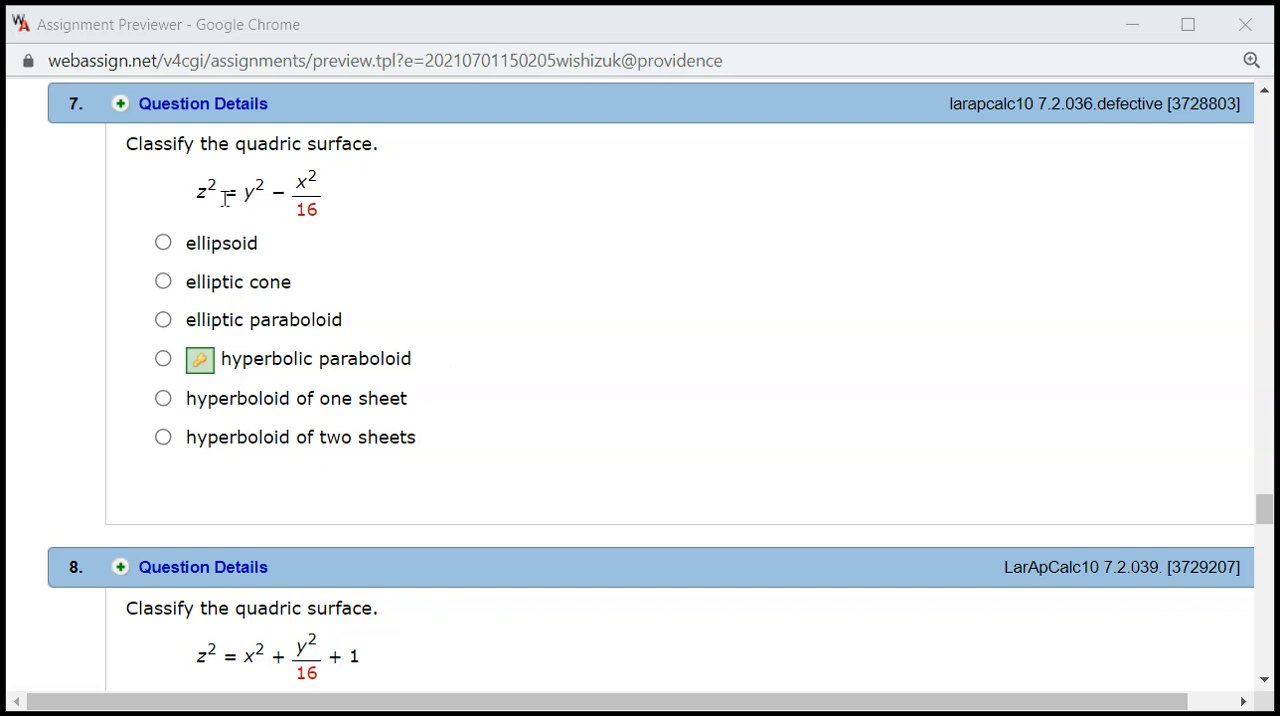
pyautogui.moveTo(220, 204)
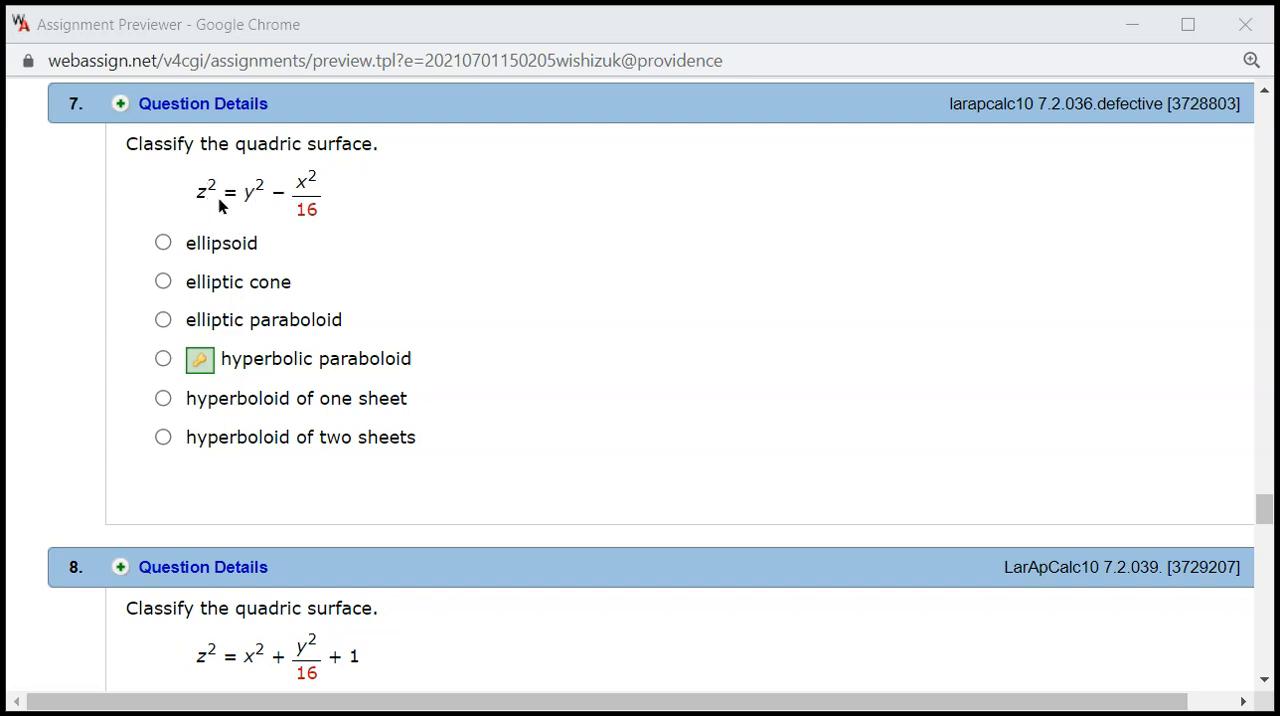
pyautogui.moveTo(364, 262)
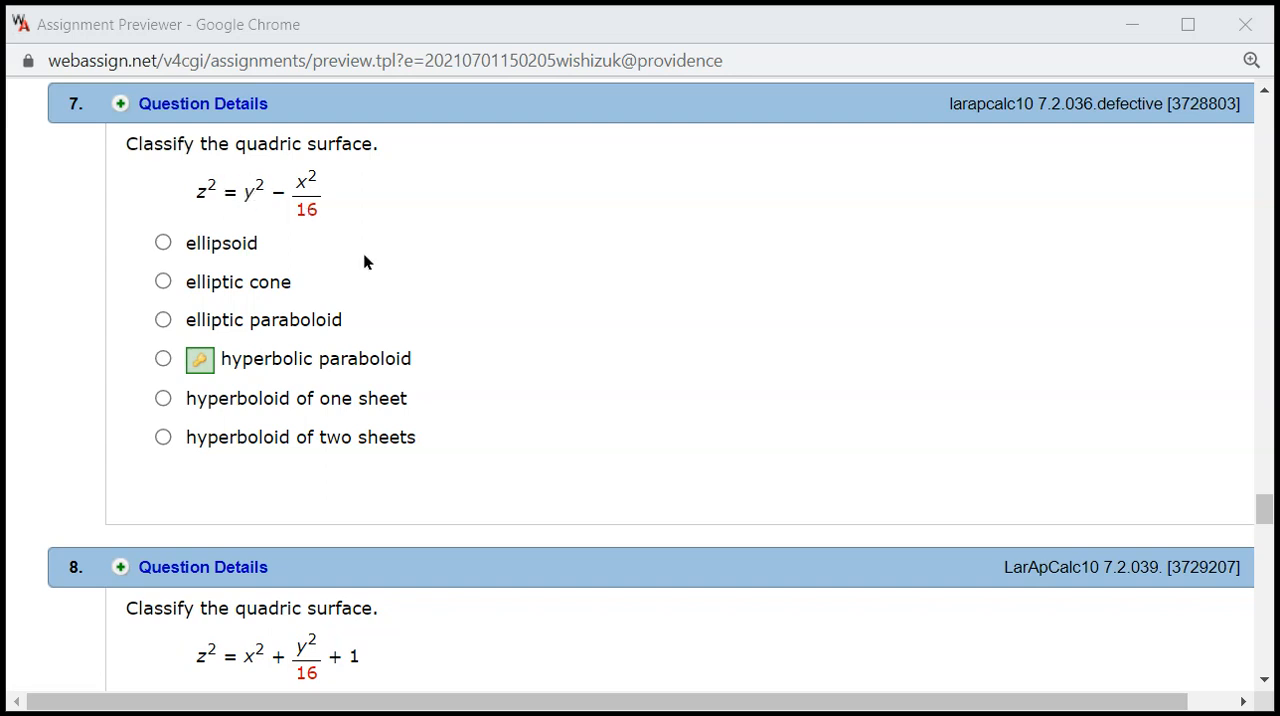
pyautogui.moveTo(348, 370)
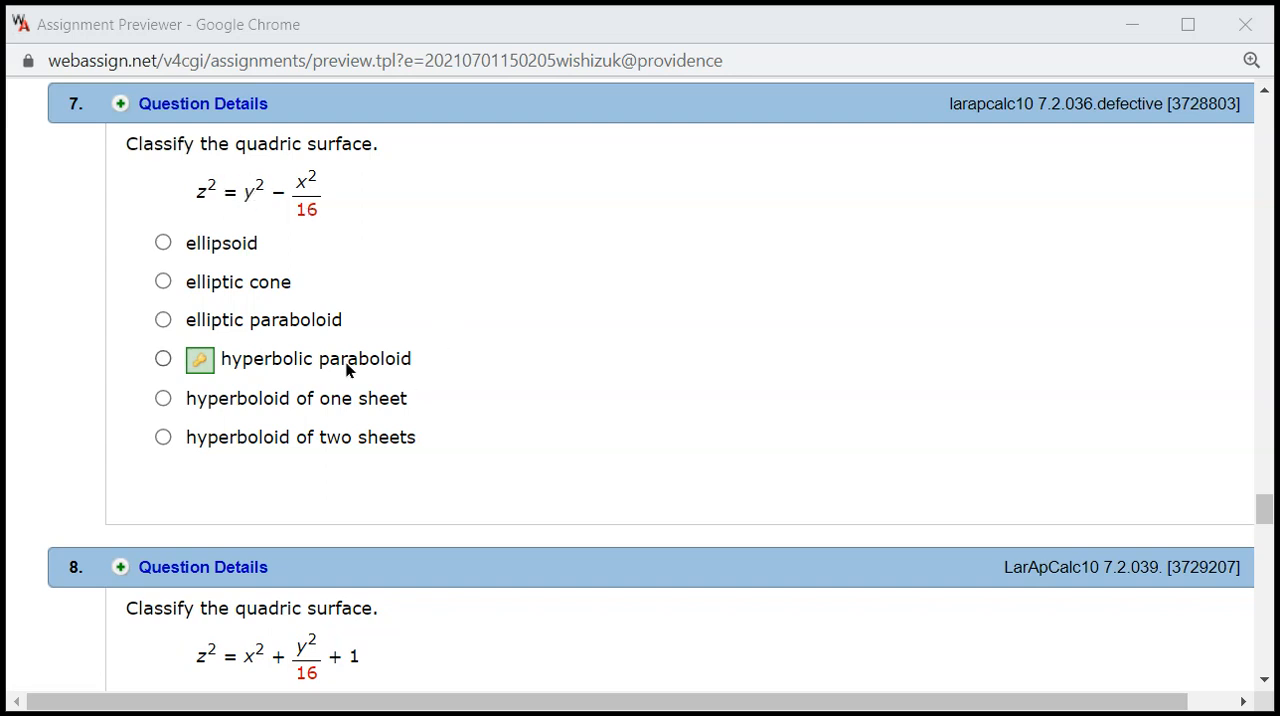
pyautogui.moveTo(192, 300)
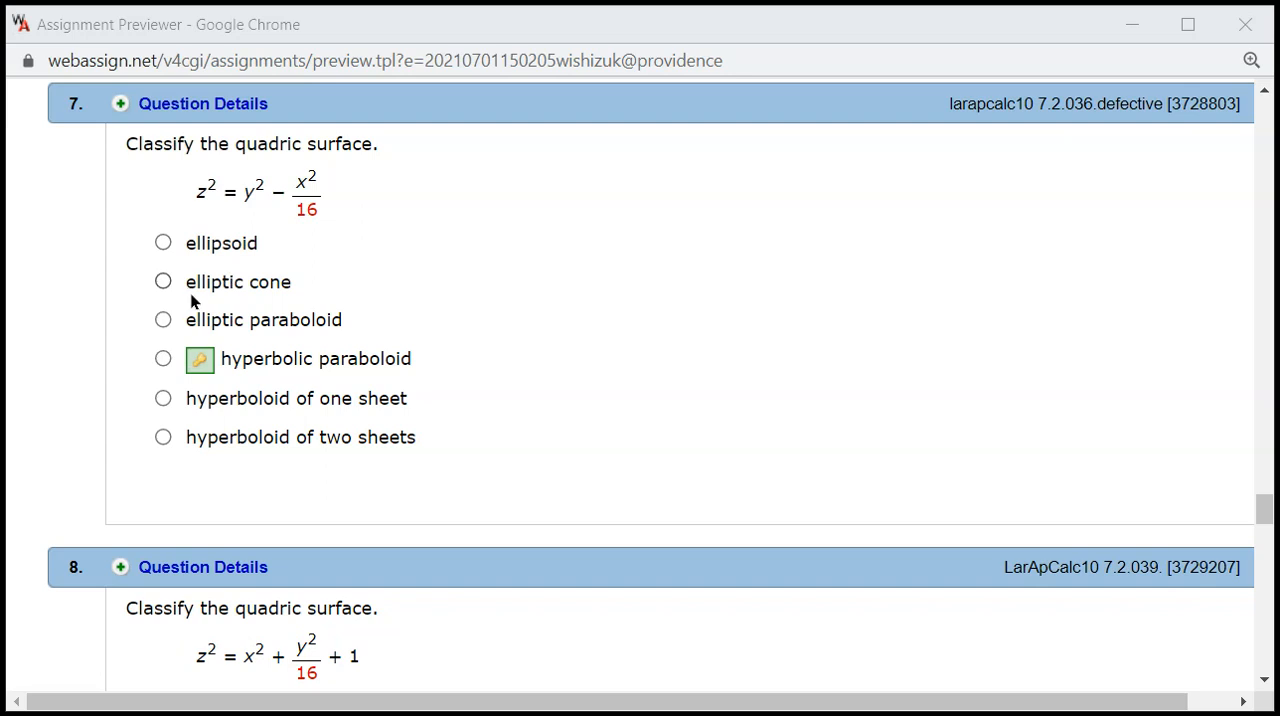
# Switch from question 7 to the MindTap textbook to compare quadric surface types.
pyautogui.click(164, 280)
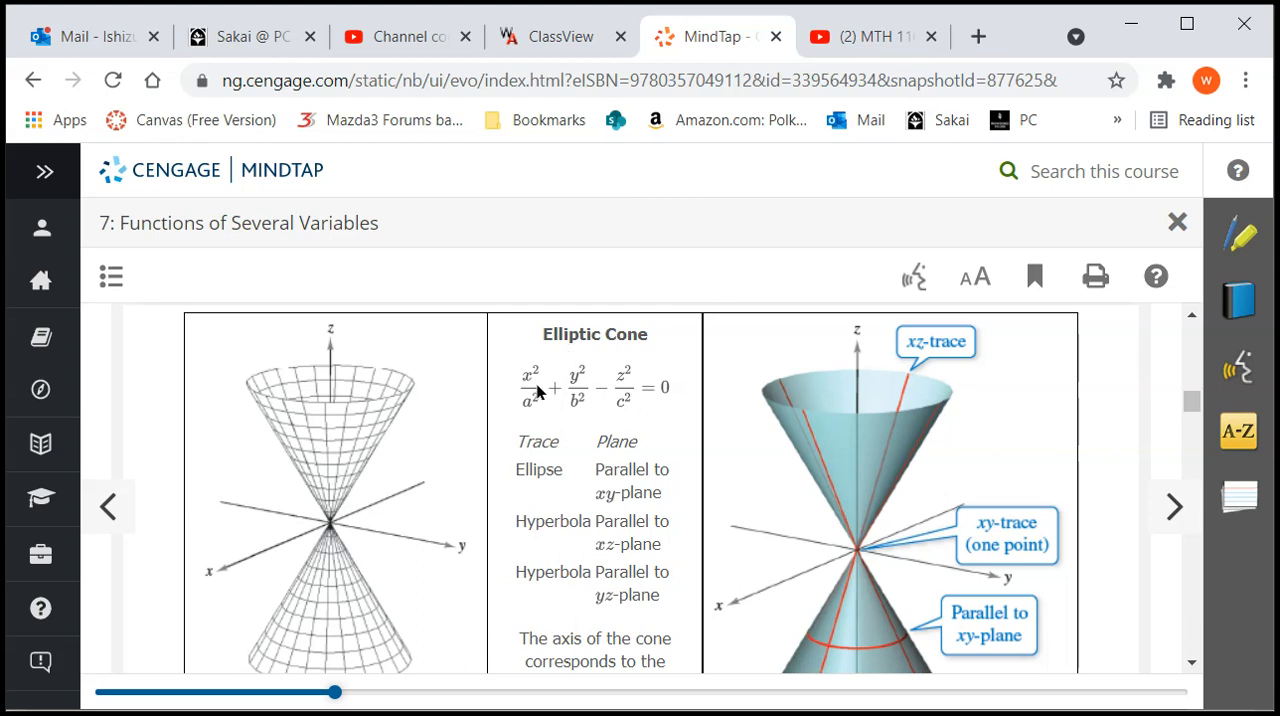
pyautogui.moveTo(616, 420)
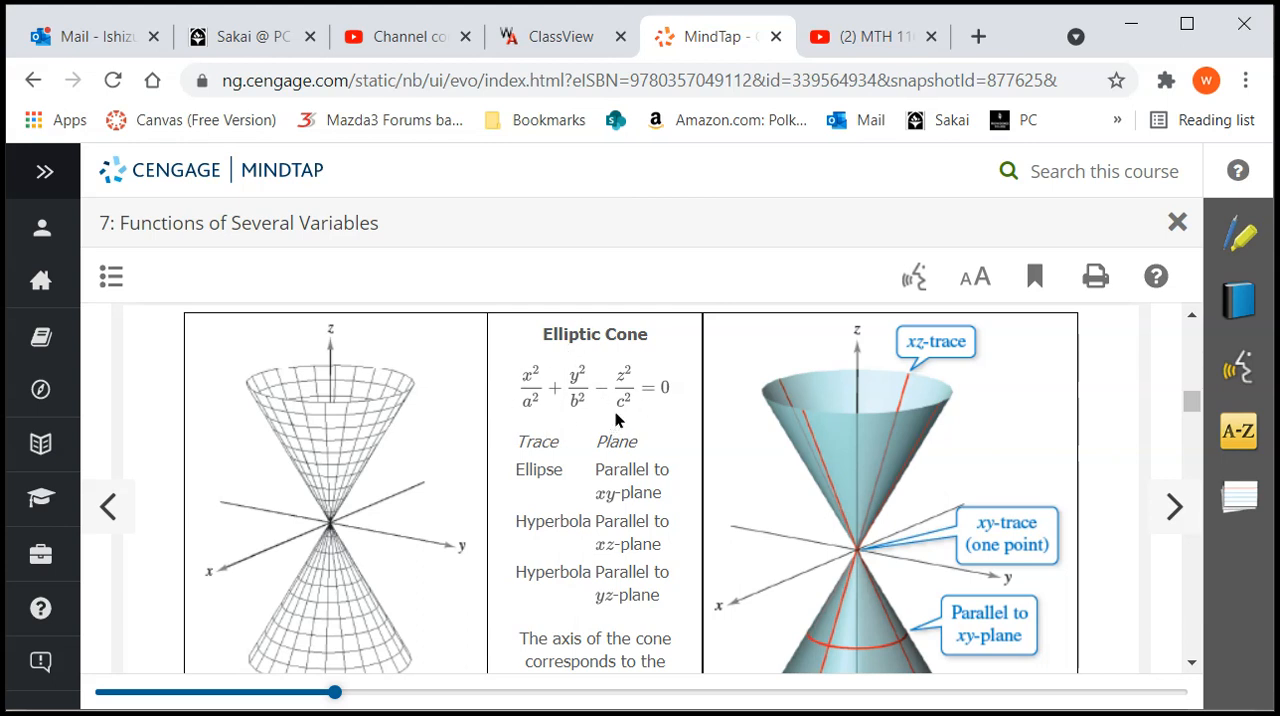
pyautogui.moveTo(672, 404)
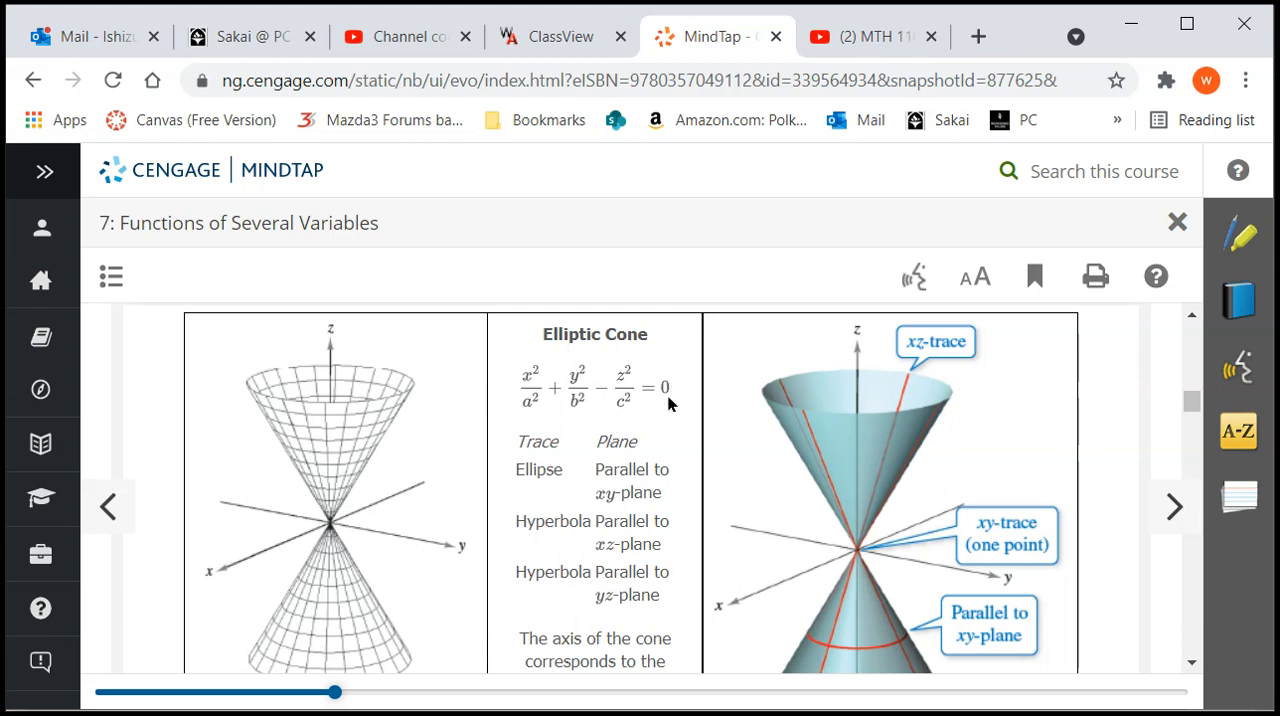
pyautogui.moveTo(604, 402)
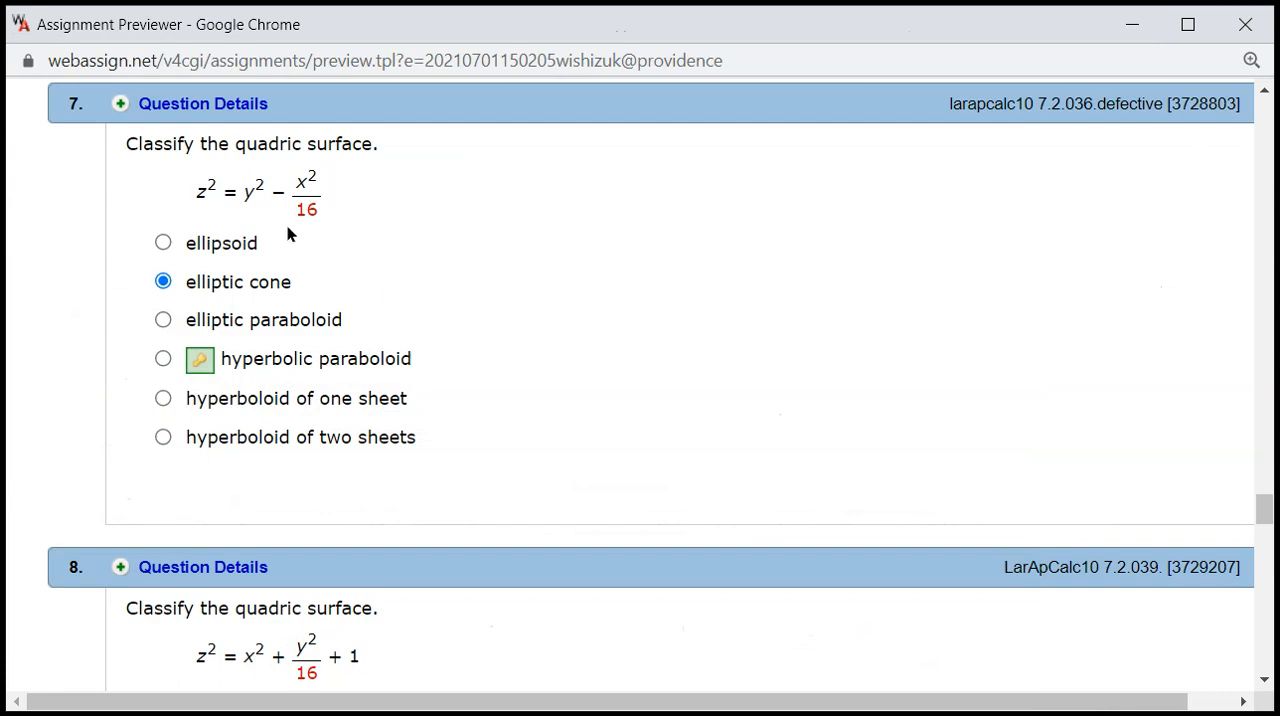
pyautogui.moveTo(264, 188)
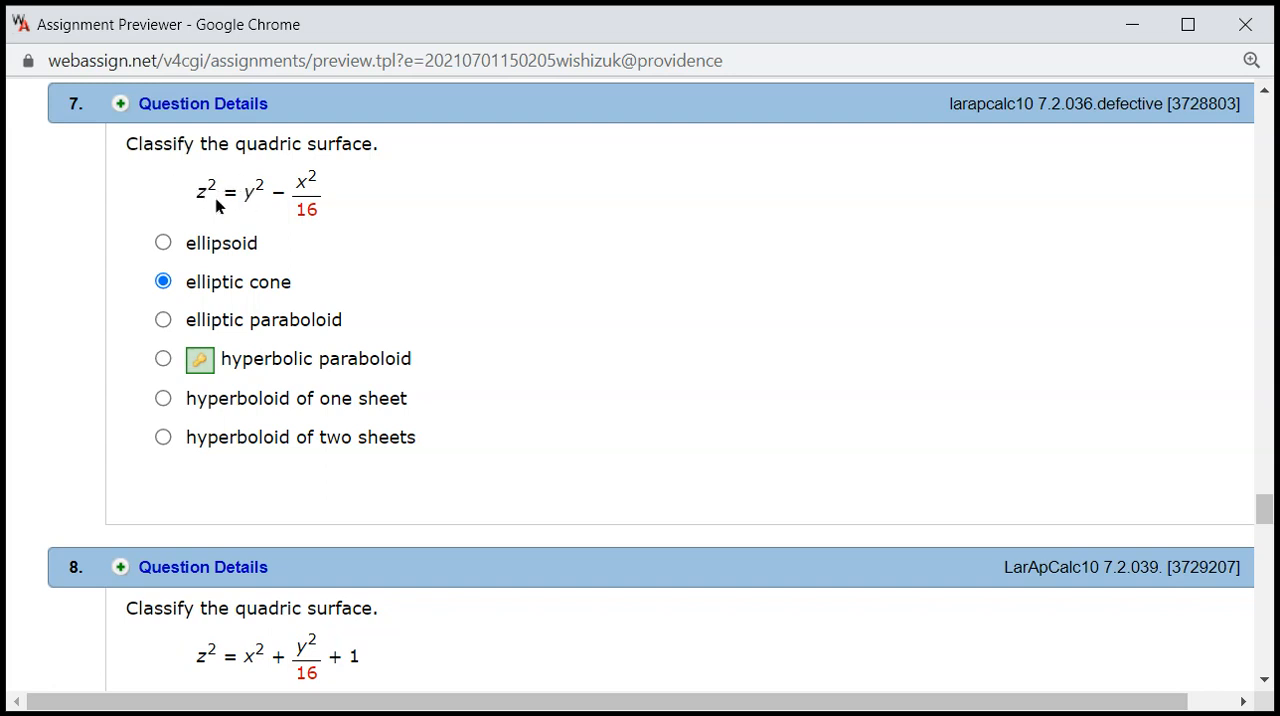
pyautogui.moveTo(350, 218)
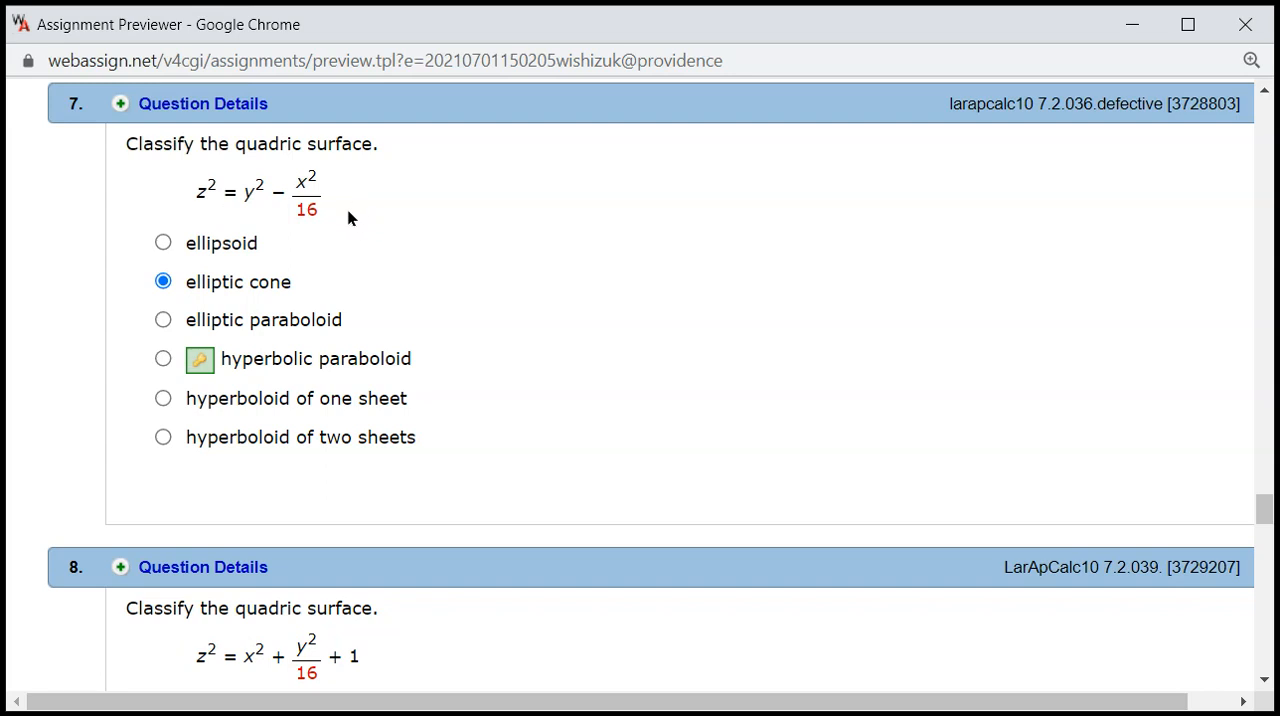
pyautogui.moveTo(372, 560)
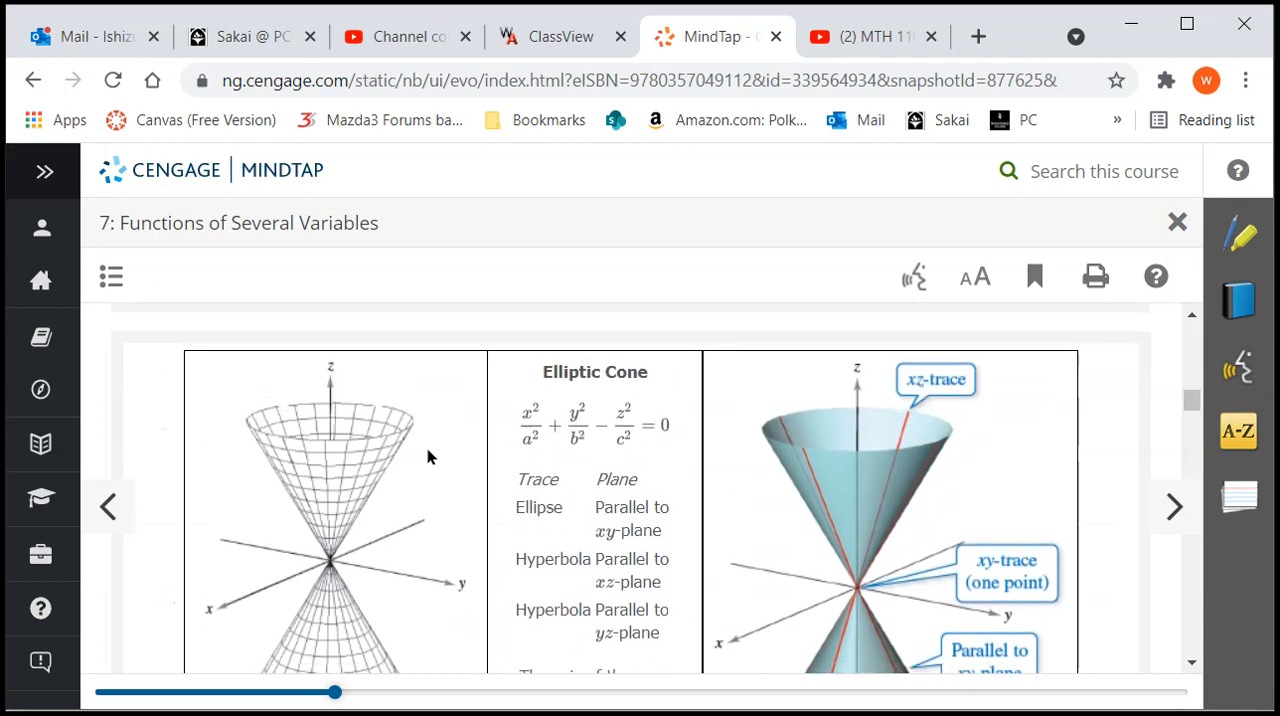
# Scroll the quadric table past Elliptic Paraboloid to Hyperbolic Paraboloid, then return to question 7.
pyautogui.scroll(-3)
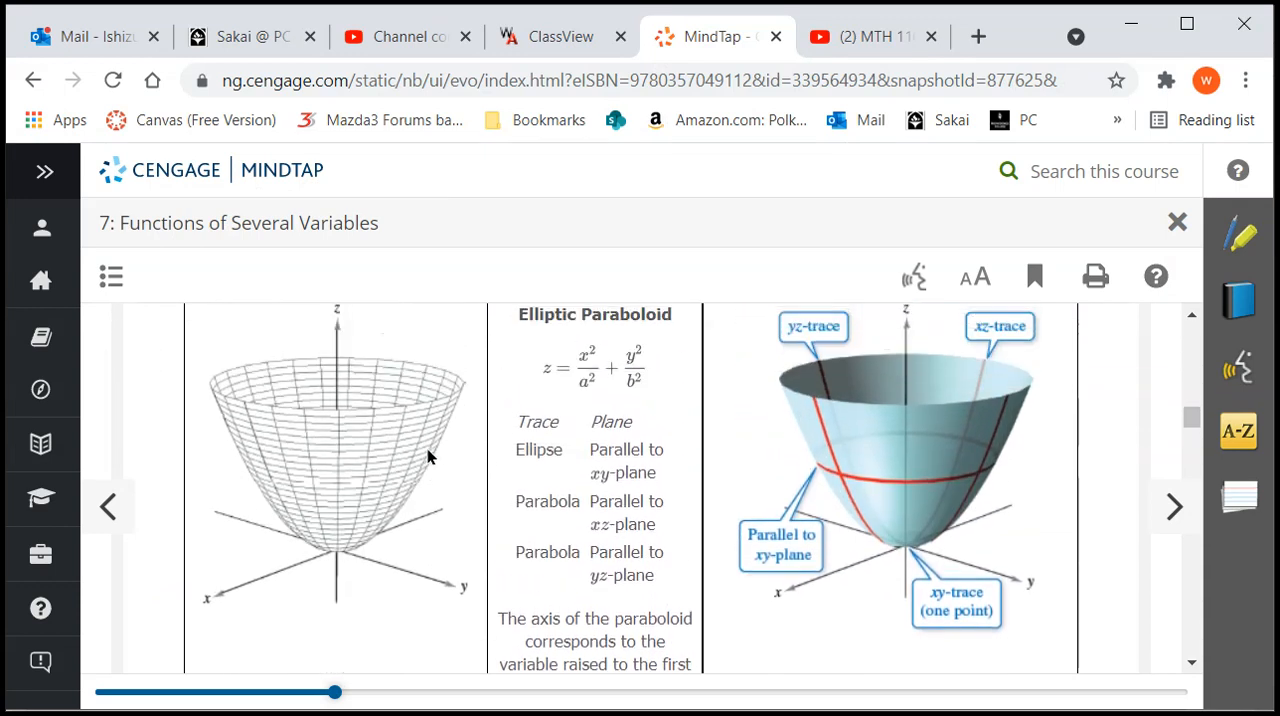
pyautogui.scroll(-3)
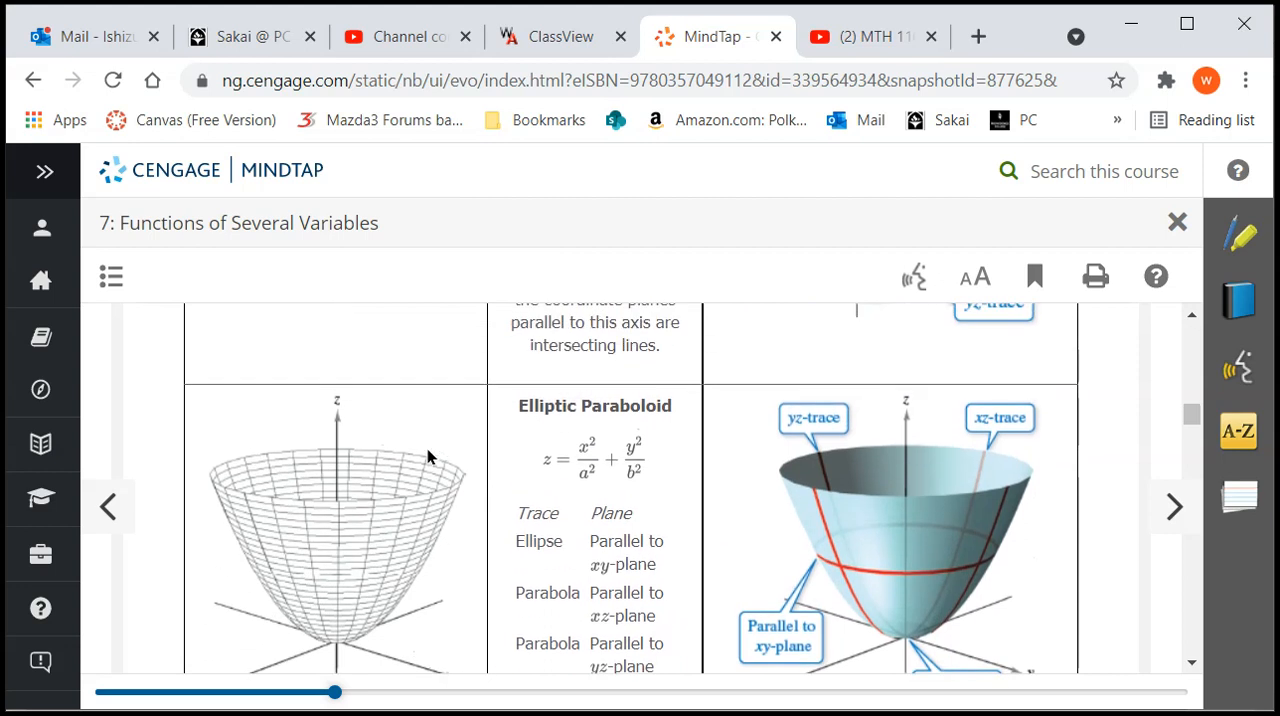
pyautogui.moveTo(782, 108)
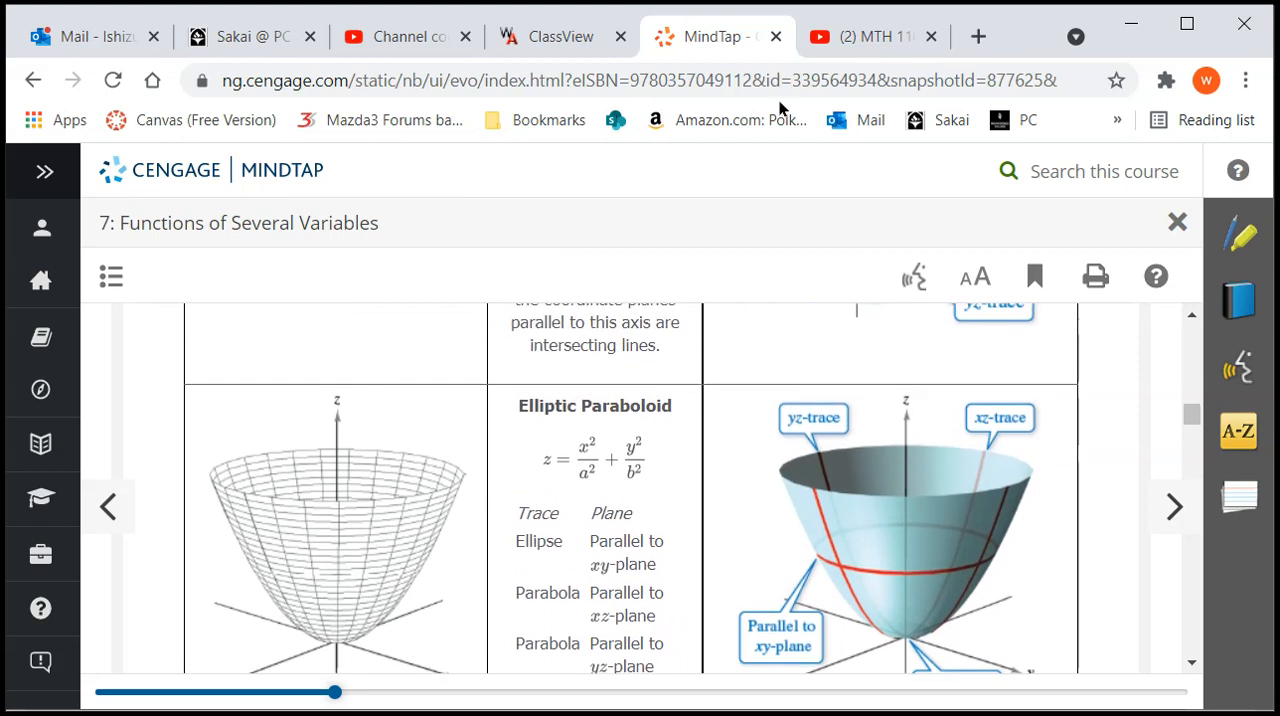
pyautogui.moveTo(1116, 22)
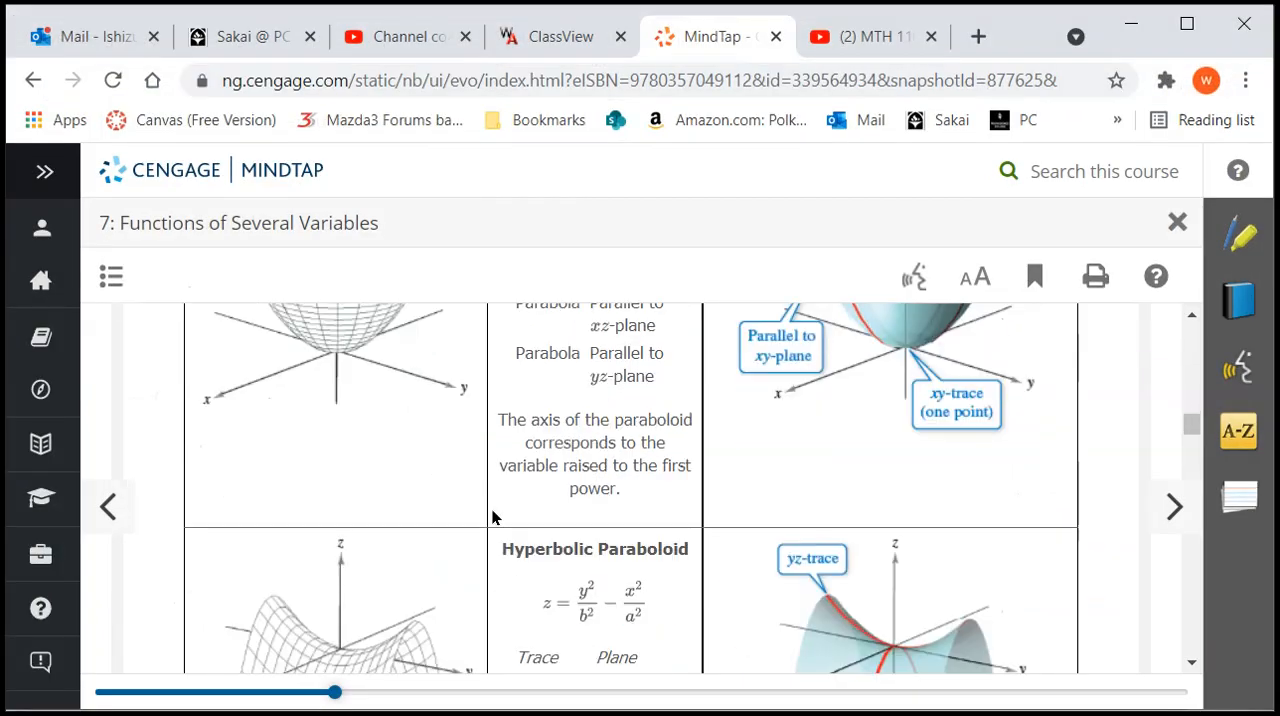
pyautogui.scroll(-3)
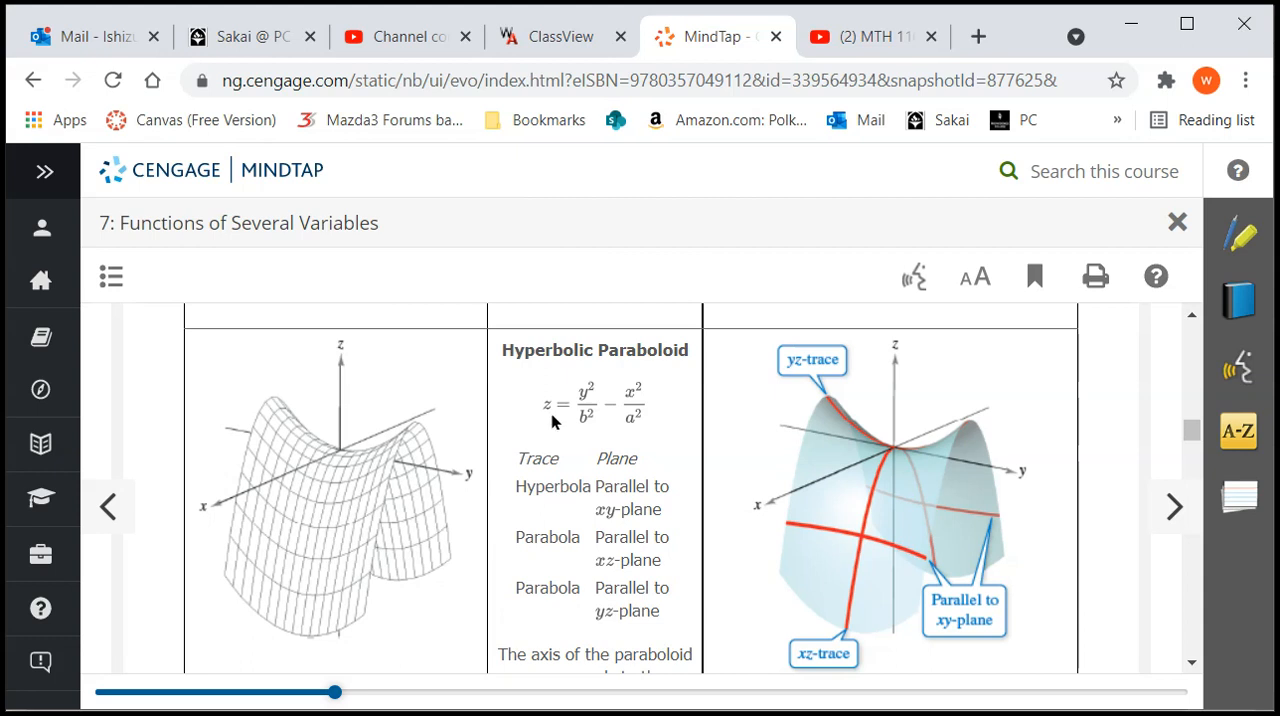
pyautogui.moveTo(550, 408)
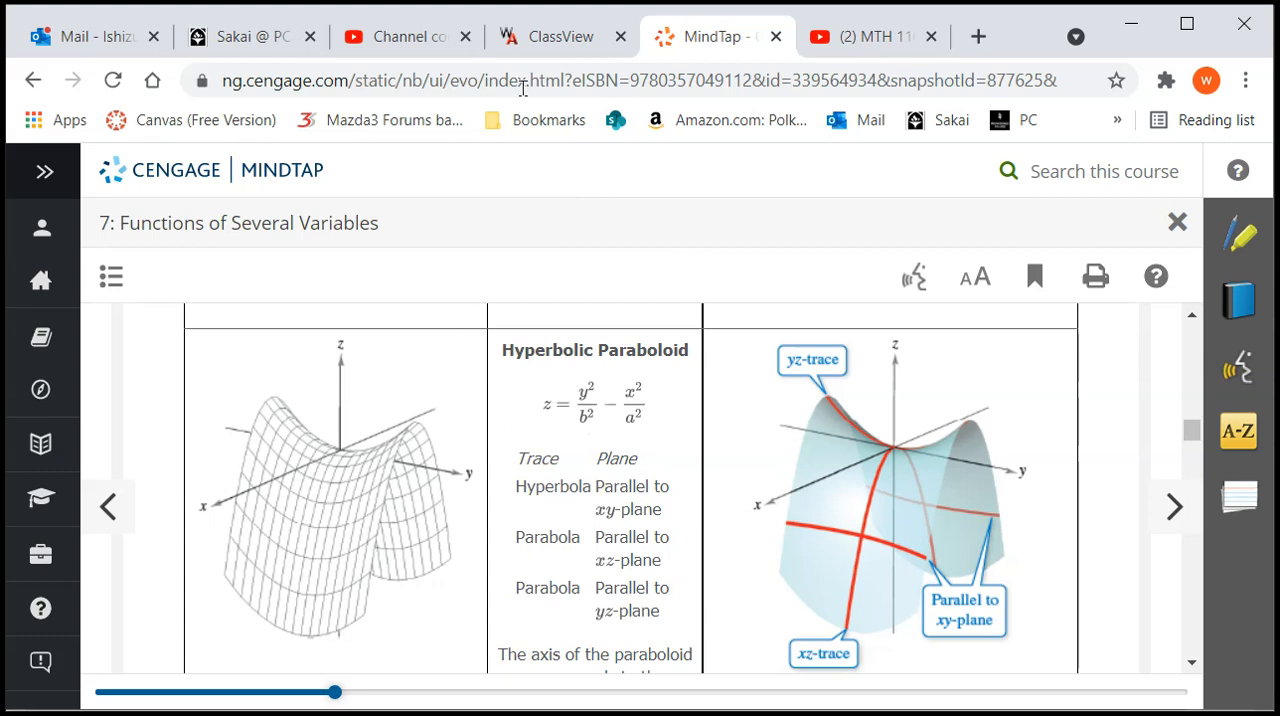
pyautogui.click(248, 36)
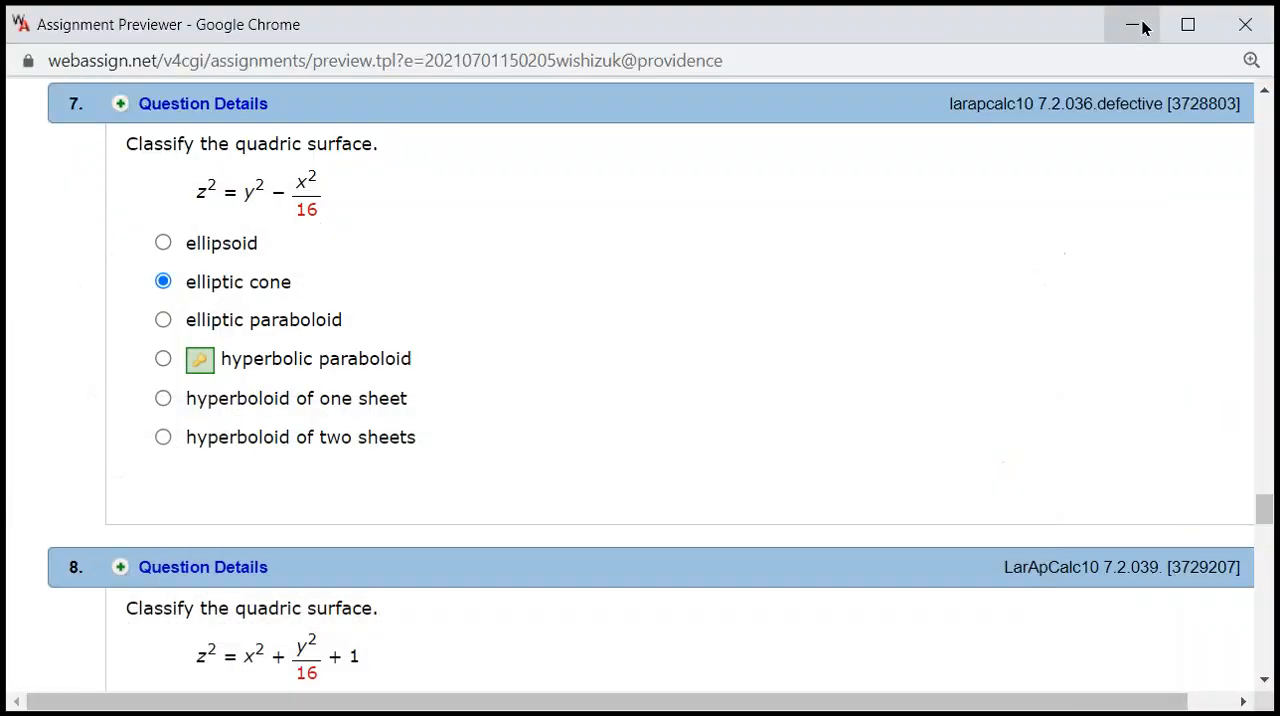
pyautogui.moveTo(294, 352)
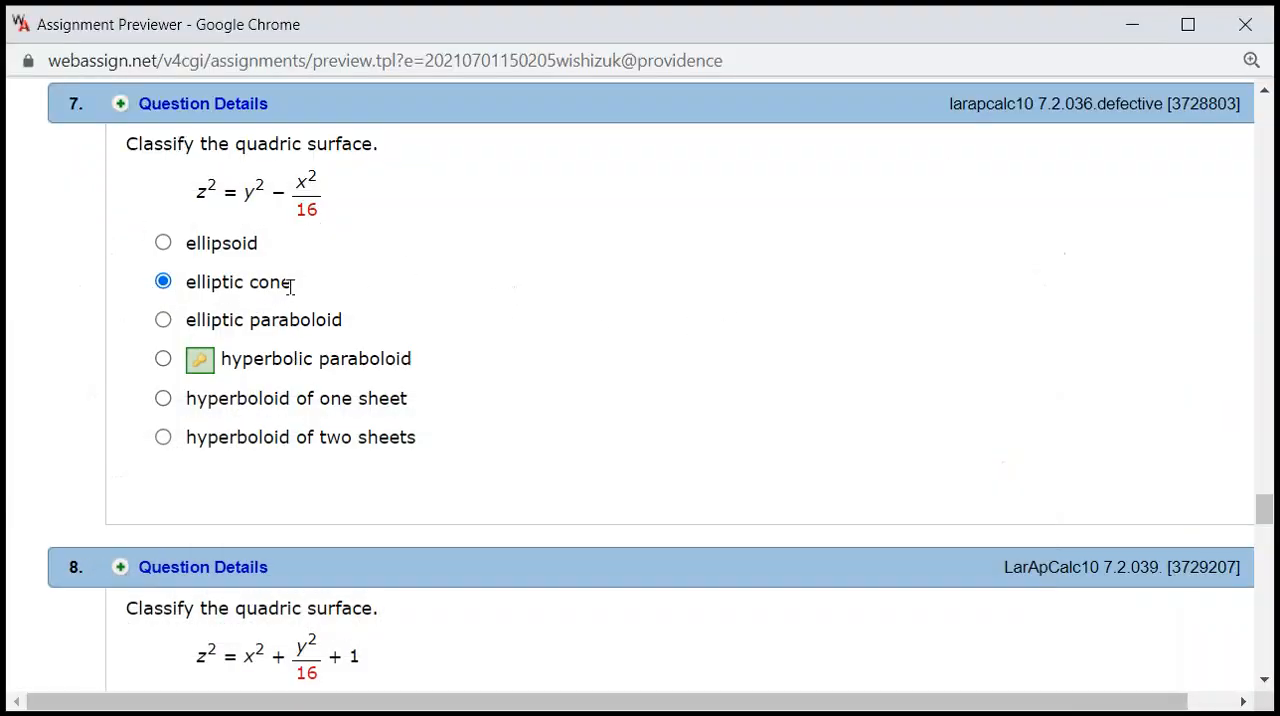
pyautogui.moveTo(266, 378)
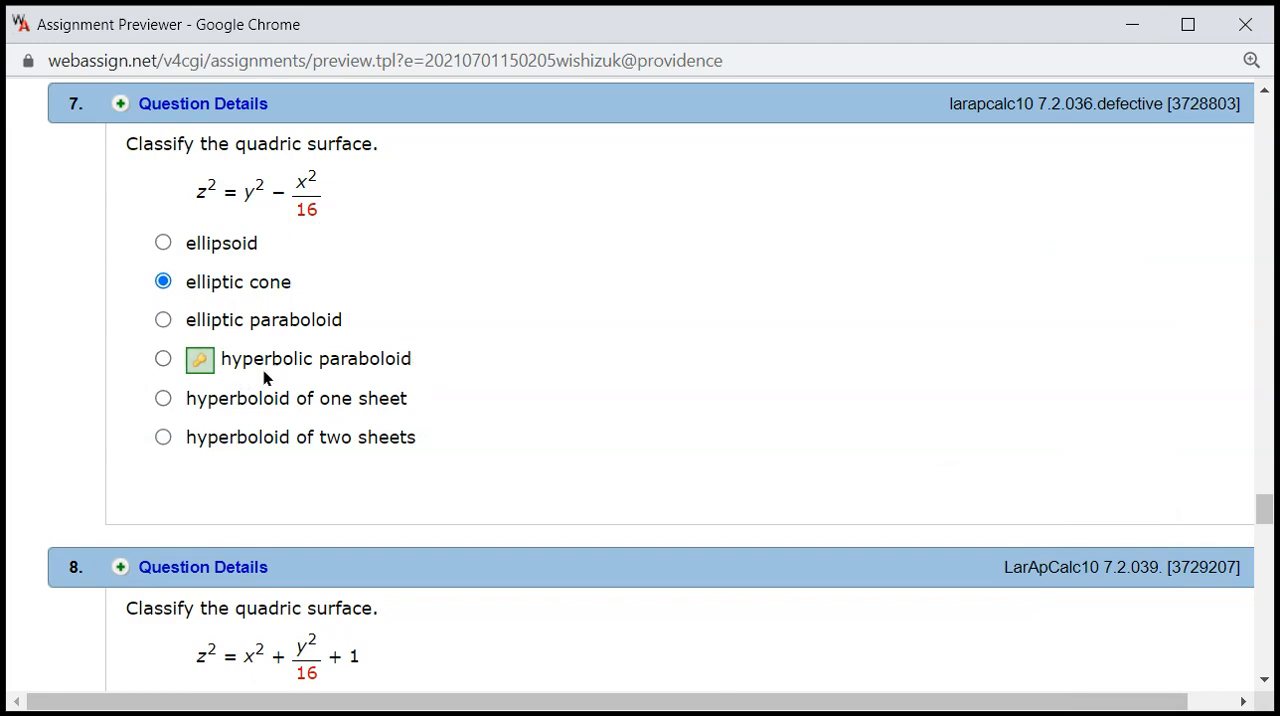
pyautogui.moveTo(540, 362)
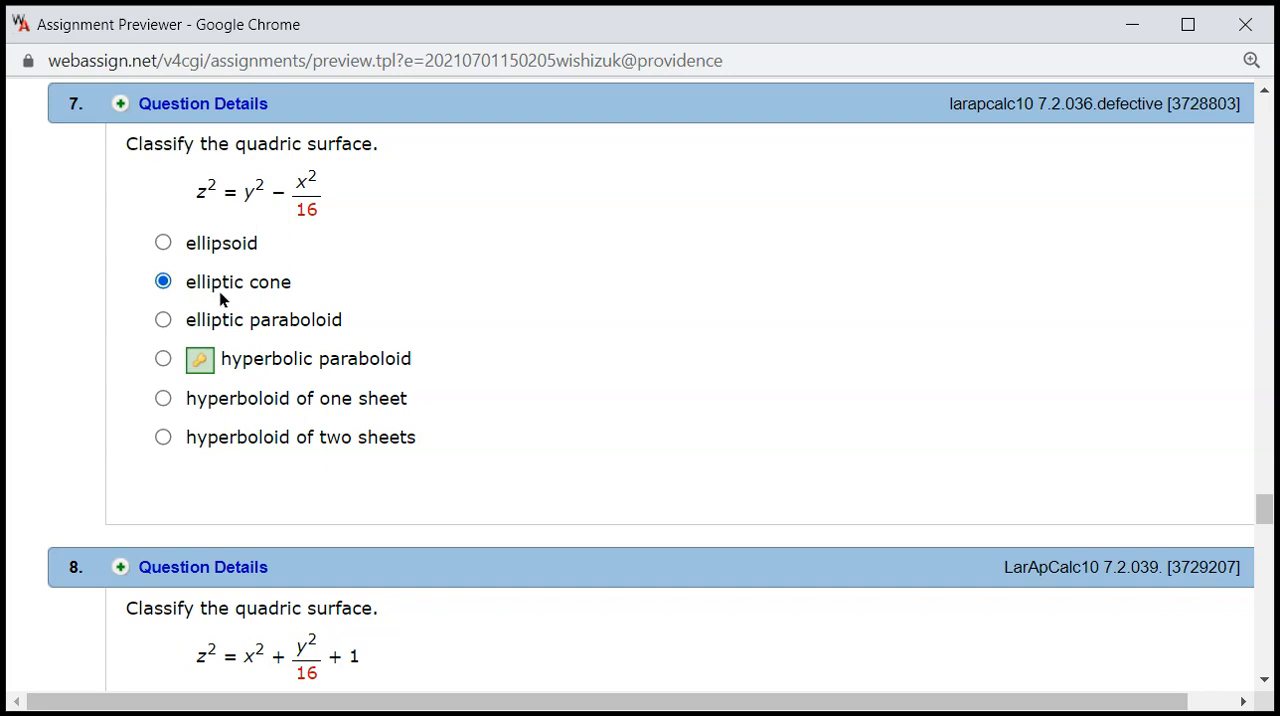
pyautogui.moveTo(640, 300)
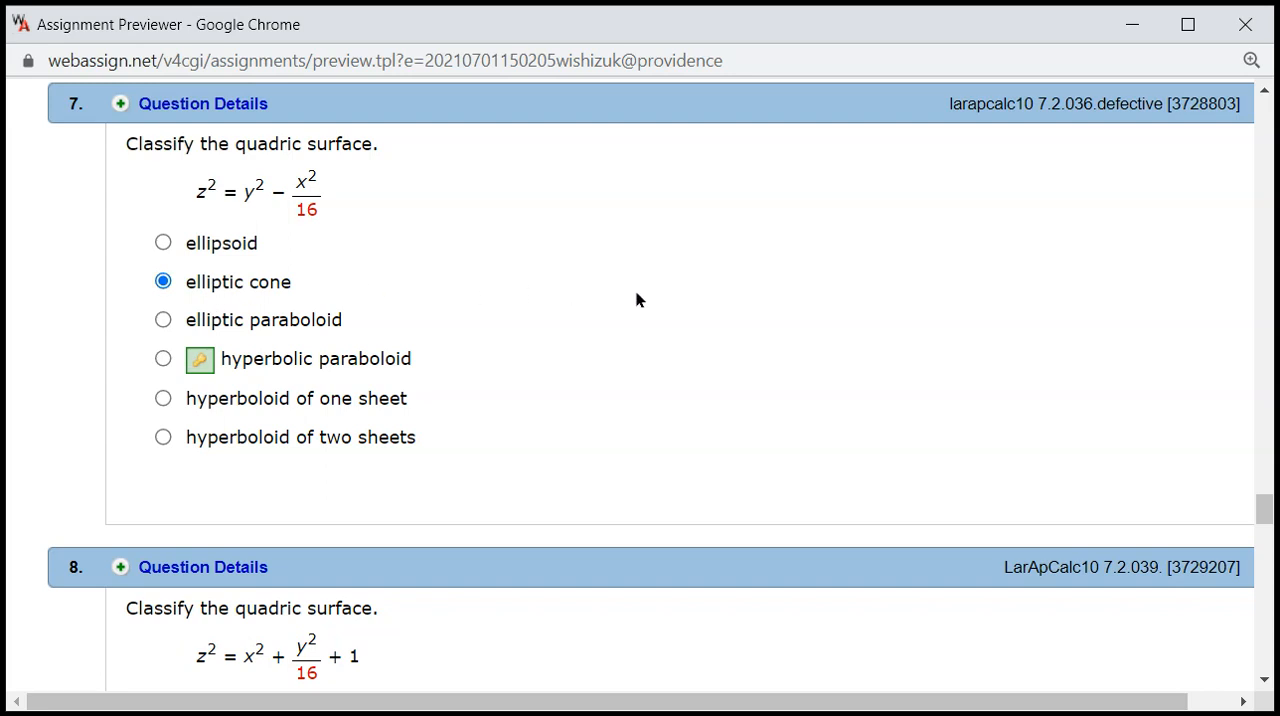
pyautogui.moveTo(630, 294)
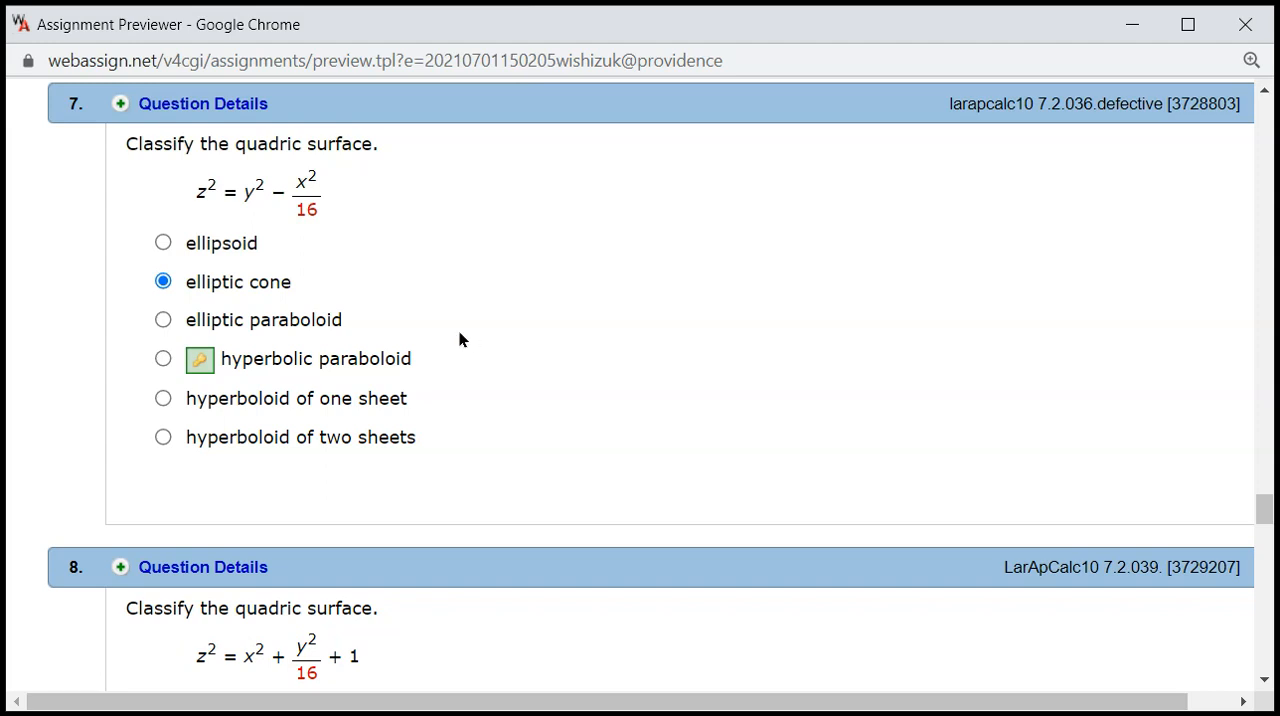
pyautogui.moveTo(450, 162)
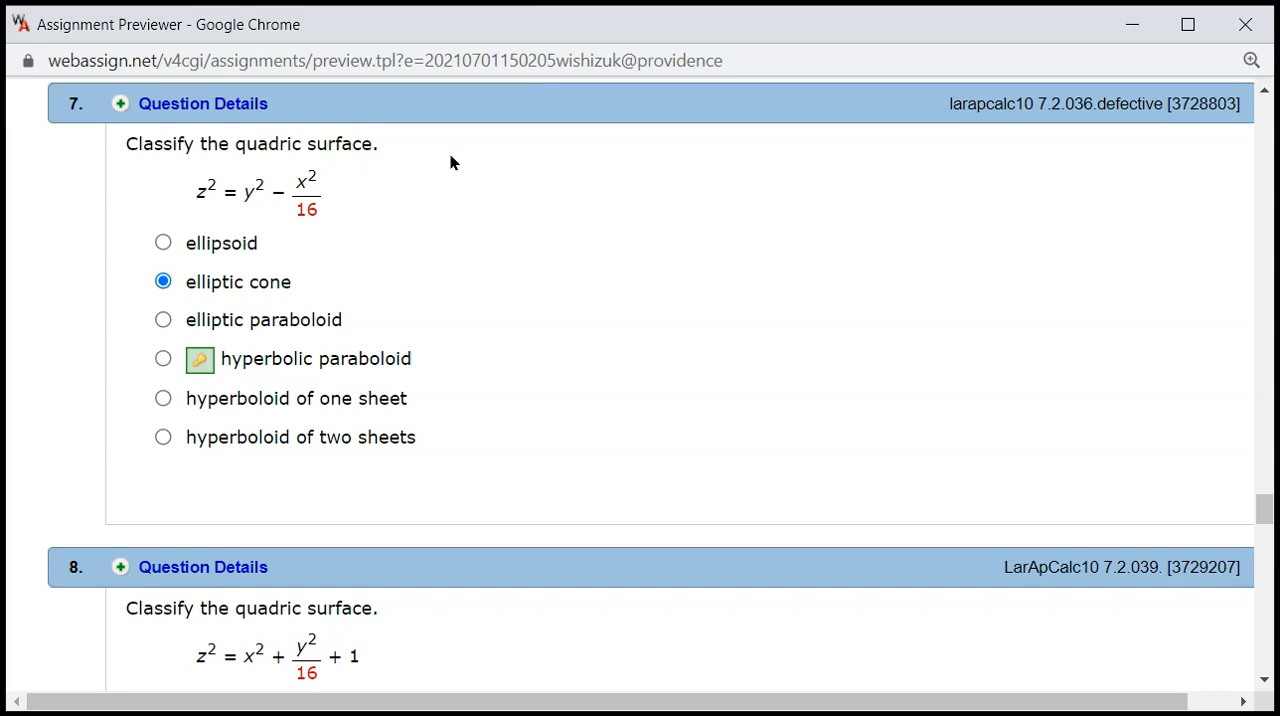